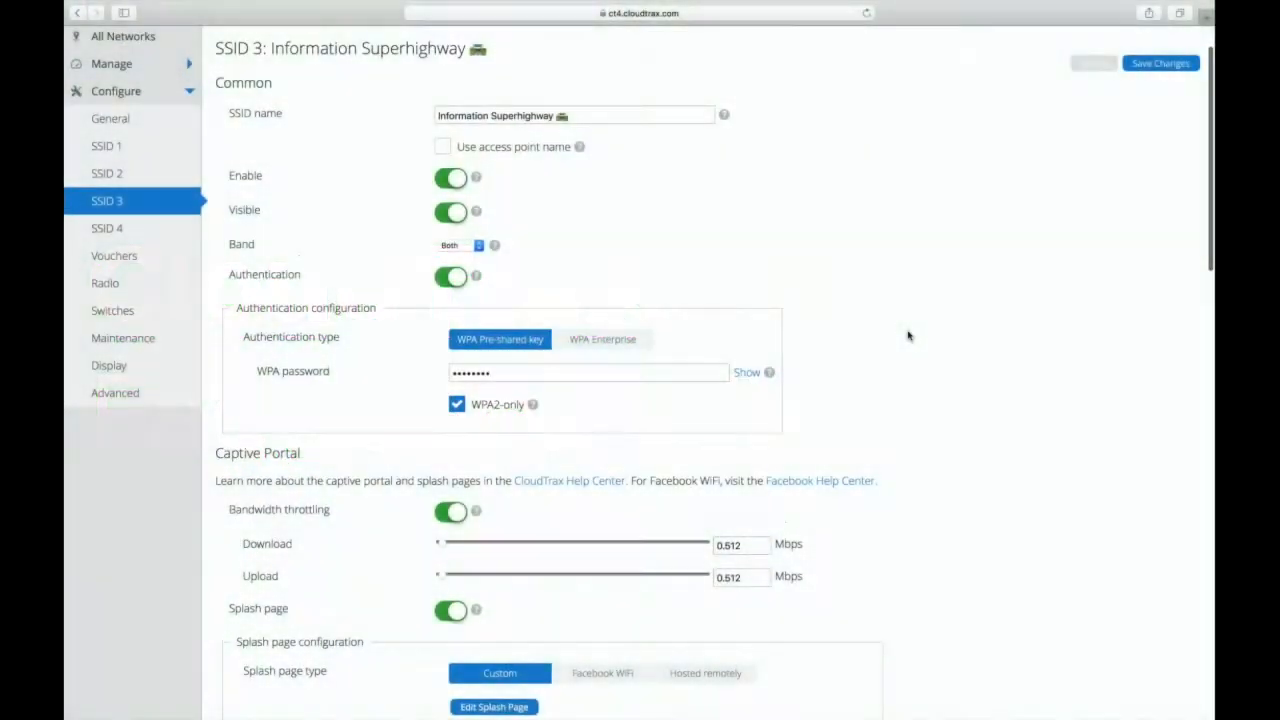
Step: Choose Facebook WiFi as SSID 3's splash page type, register the network and begin its Facebook WiFi configuration
{"action": "scroll", "scroll_direction": "down", "scroll_amount": 3}
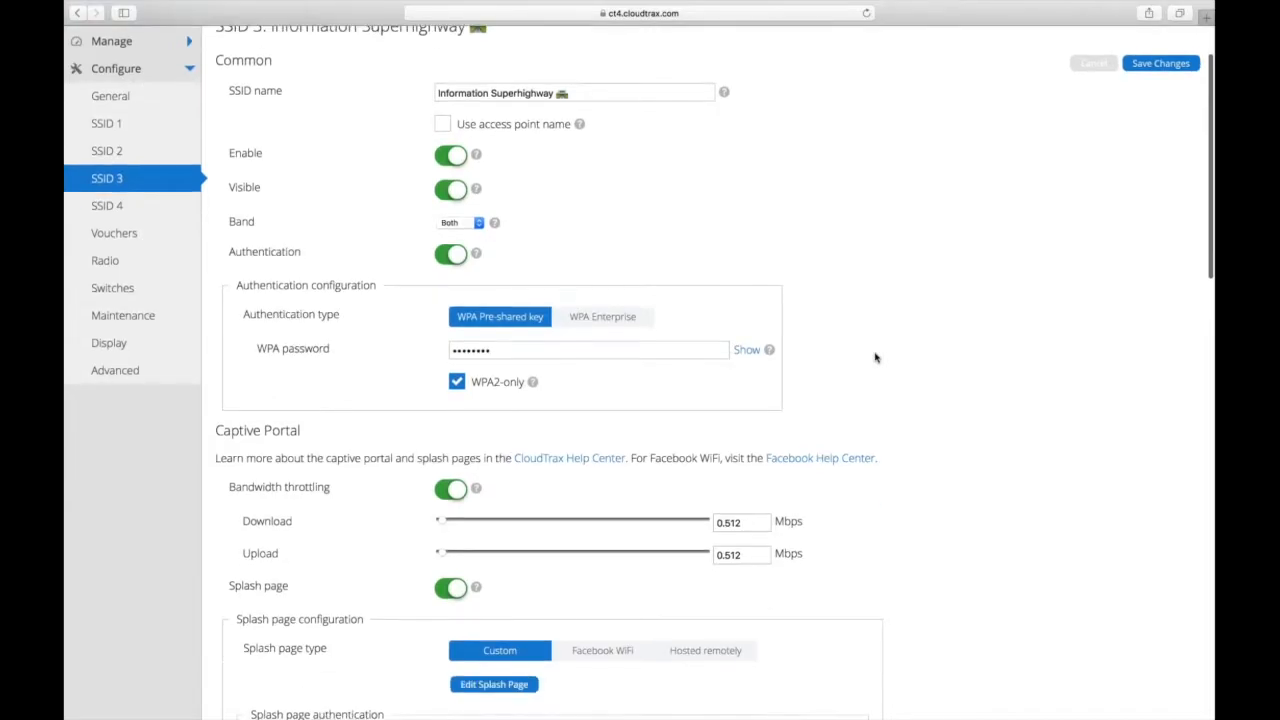
{"action": "scroll", "scroll_direction": "down", "scroll_amount": 3}
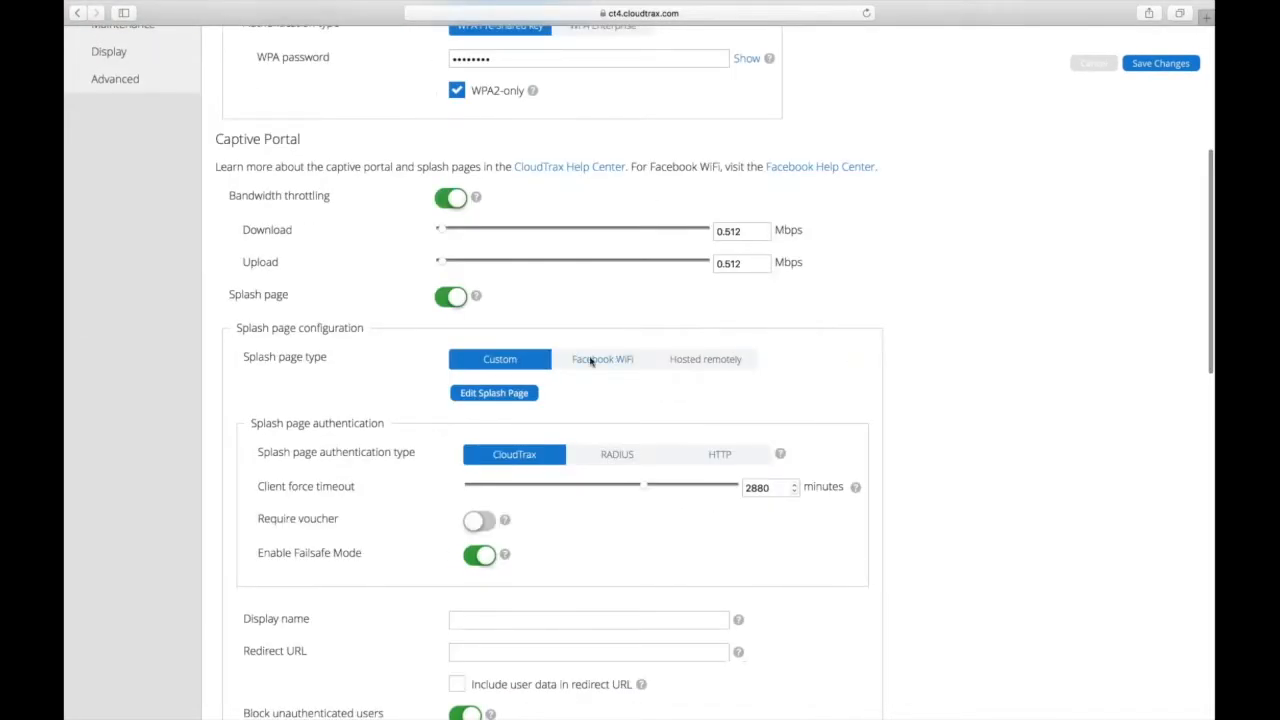
{"action": "mouse_move", "coordinate": [344, 364]}
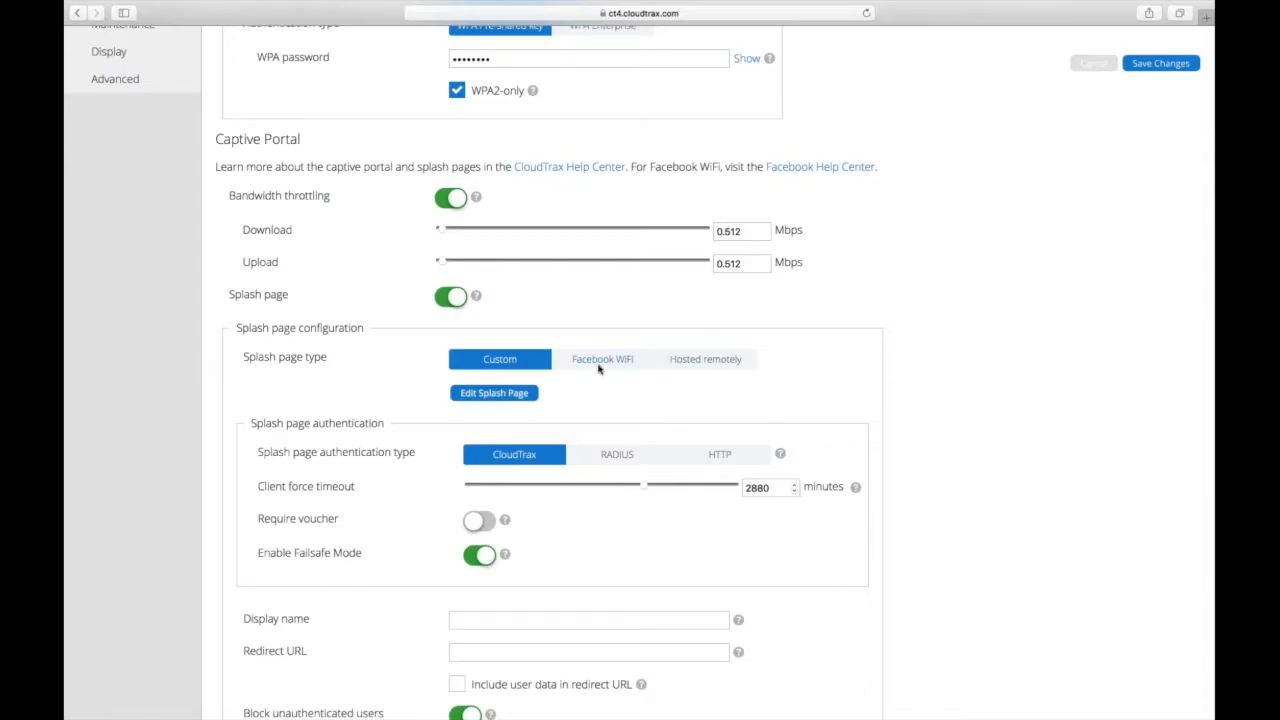
{"action": "mouse_move", "coordinate": [596, 360]}
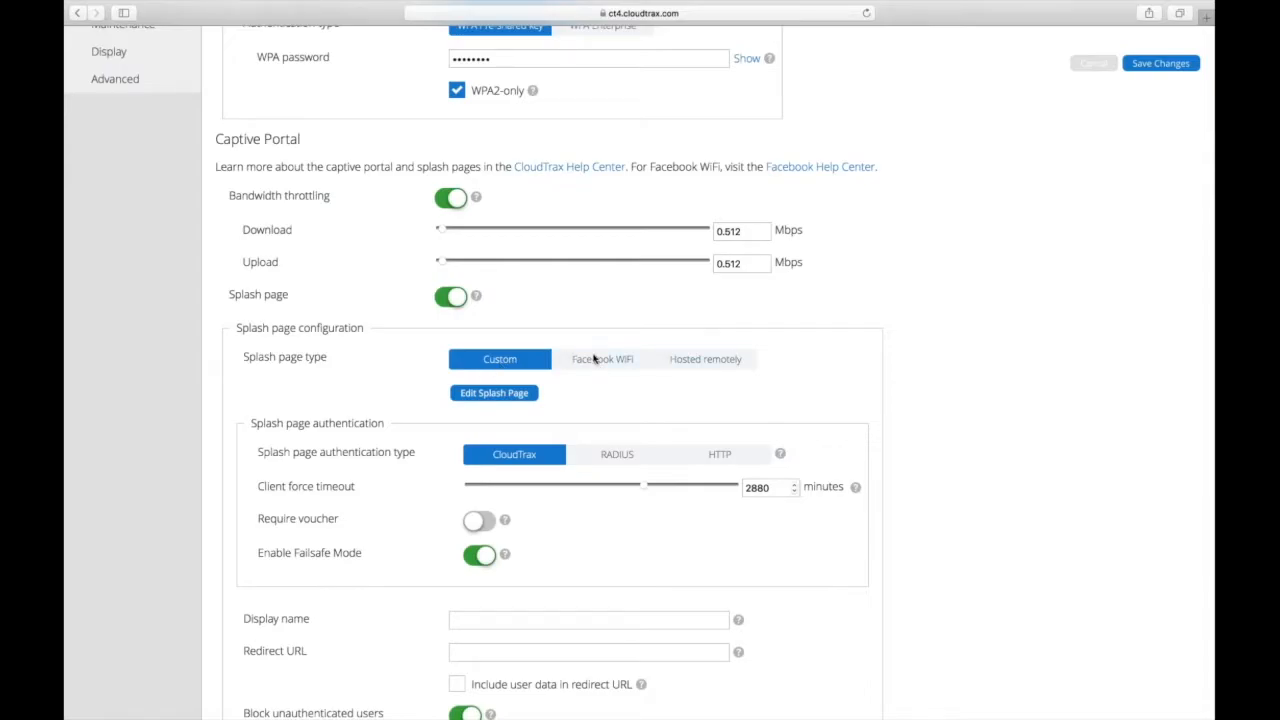
{"action": "left_click", "coordinate": [602, 360]}
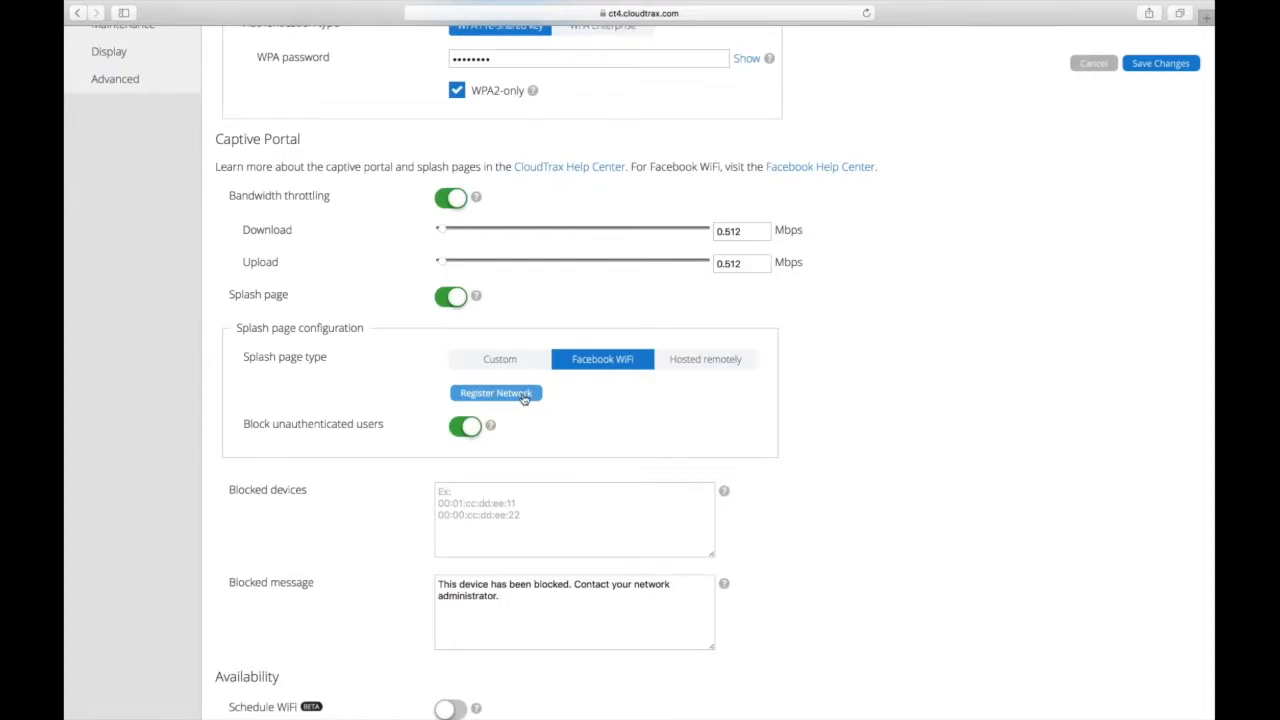
{"action": "left_click", "coordinate": [496, 392]}
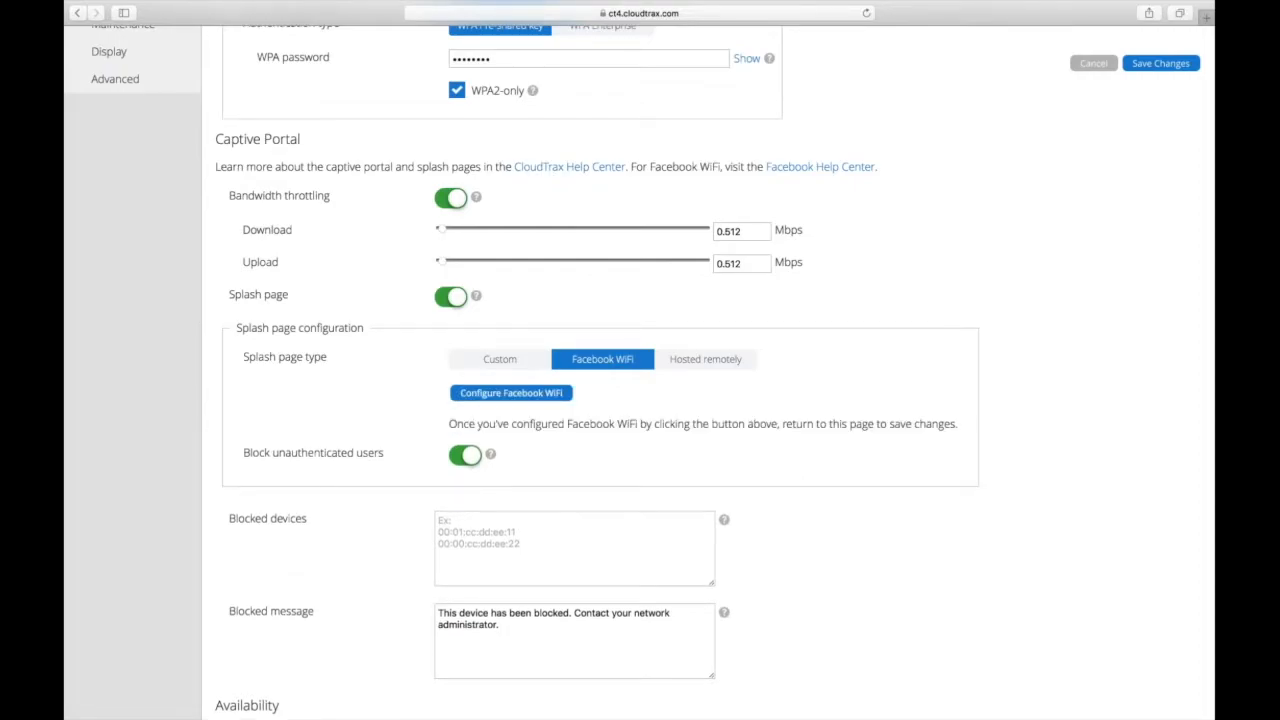
{"action": "left_click", "coordinate": [510, 392]}
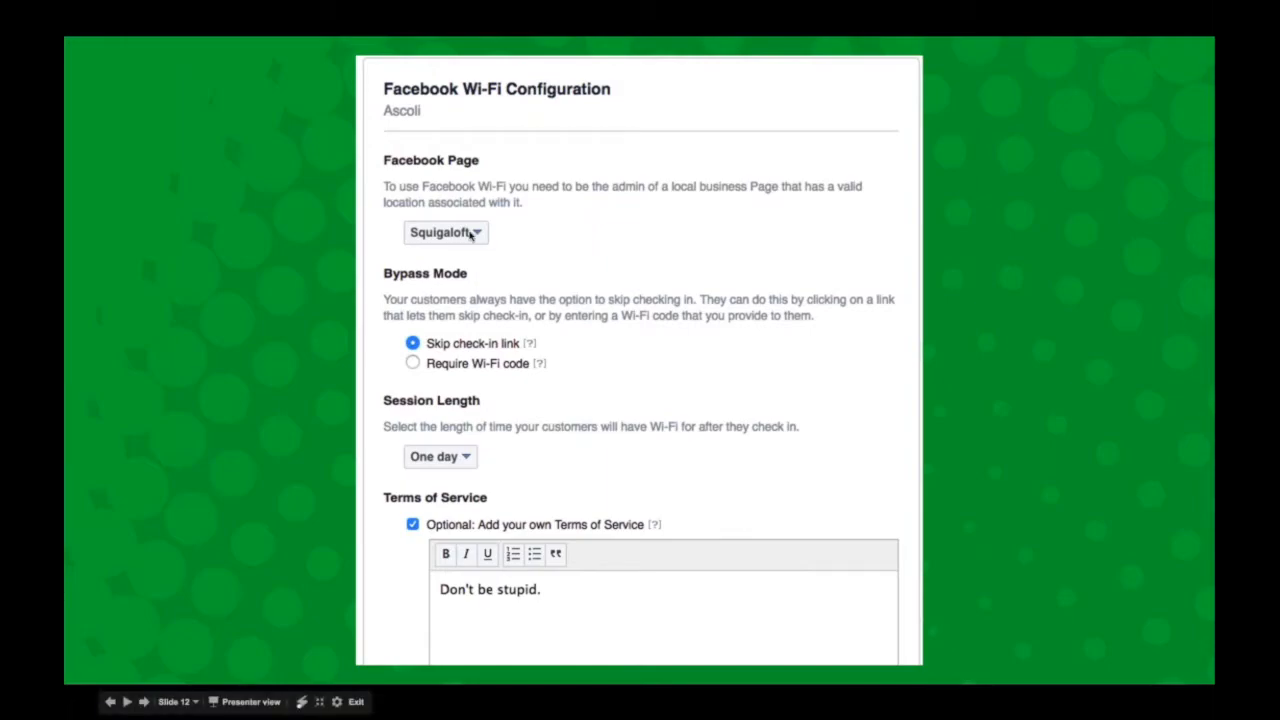
{"action": "mouse_move", "coordinate": [500, 256]}
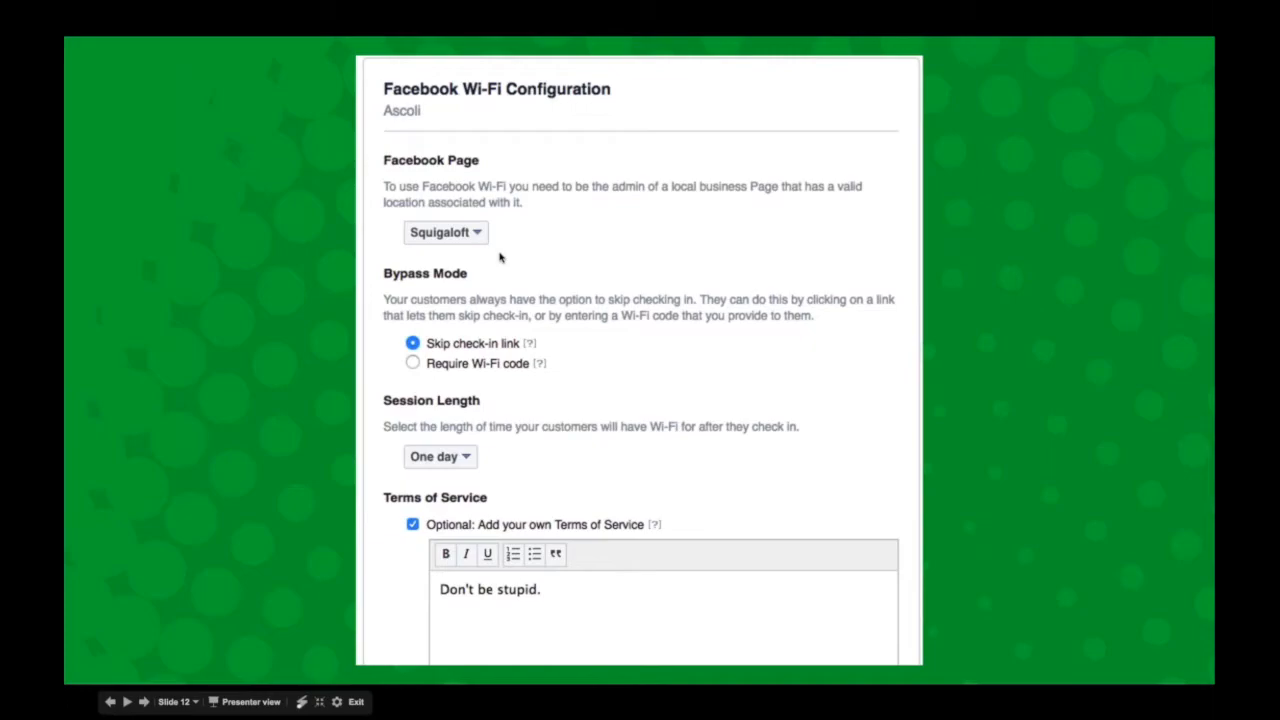